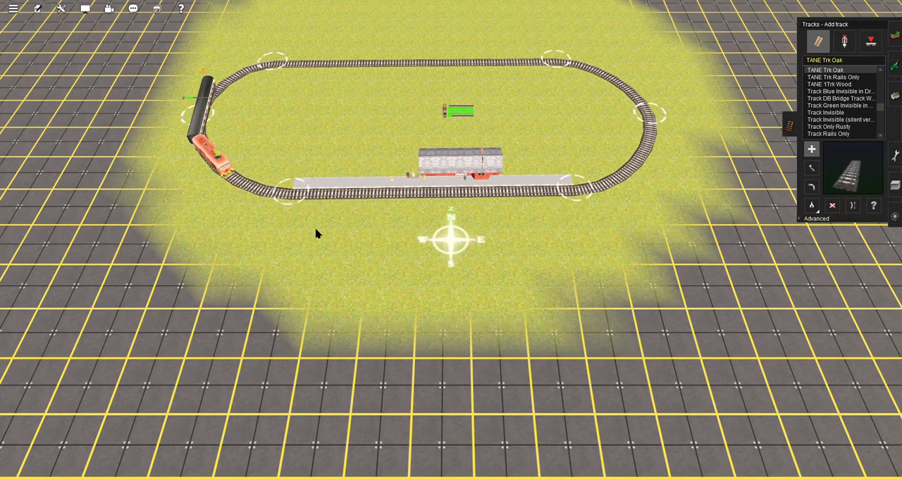
{"action": "mouse_move", "coordinate": [490, 218]}
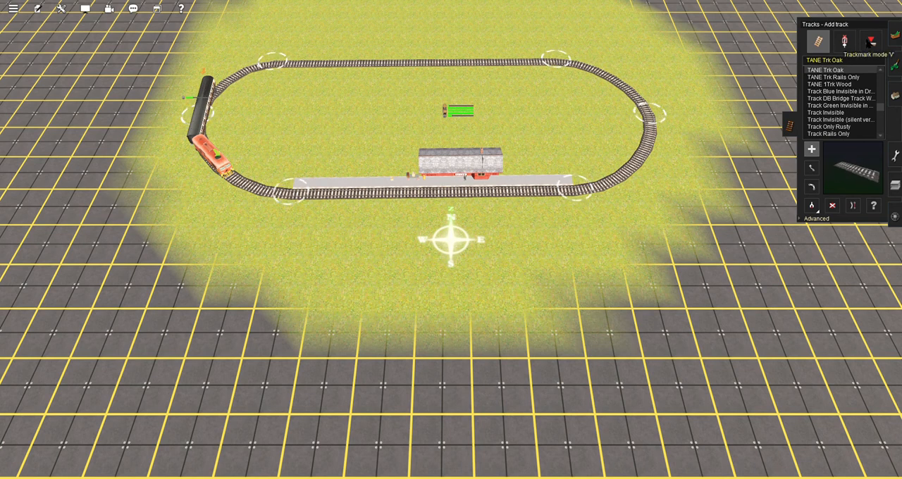
Place track markers on the loop and name them Trackmark 1 and Trackmark 2.
{"action": "left_click", "coordinate": [848, 40]}
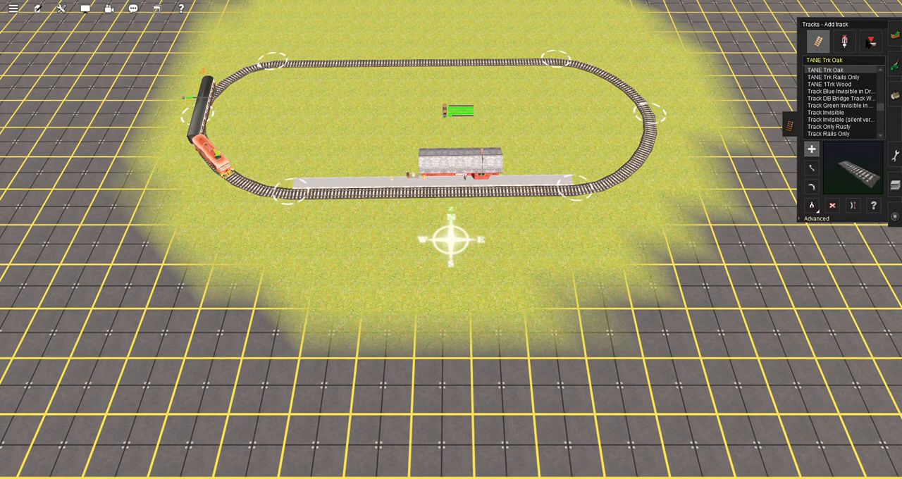
{"action": "left_click", "coordinate": [848, 39]}
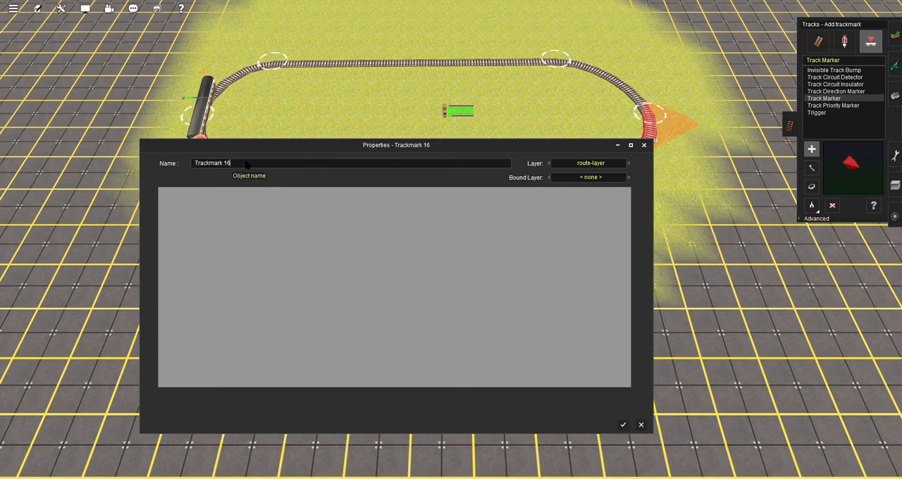
{"action": "key", "text": "BackSpace"}
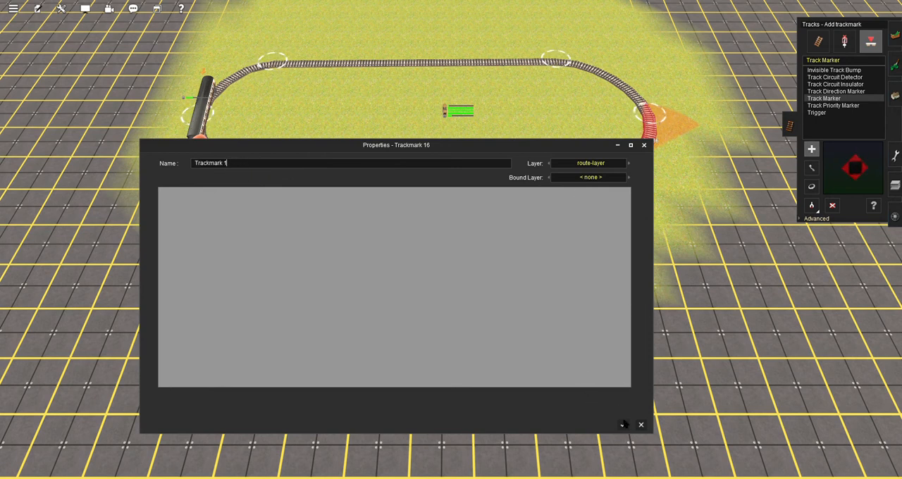
{"action": "left_click", "coordinate": [640, 426]}
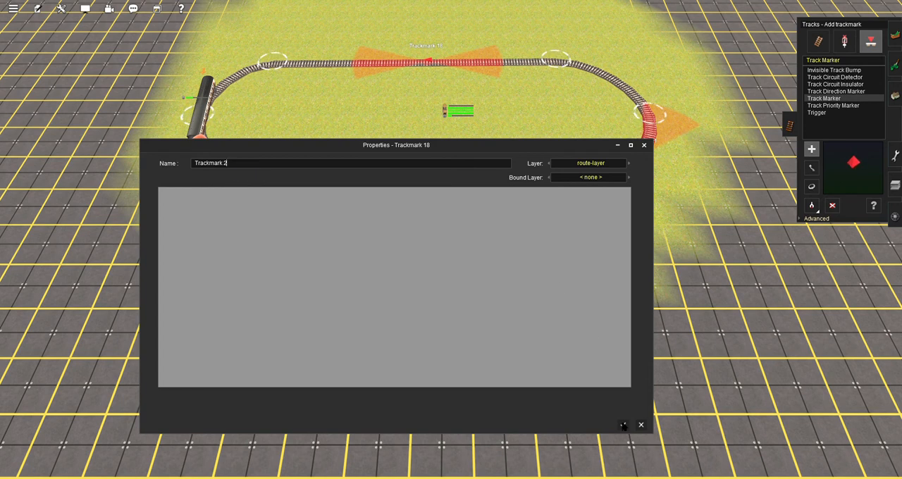
{"action": "left_click", "coordinate": [640, 424]}
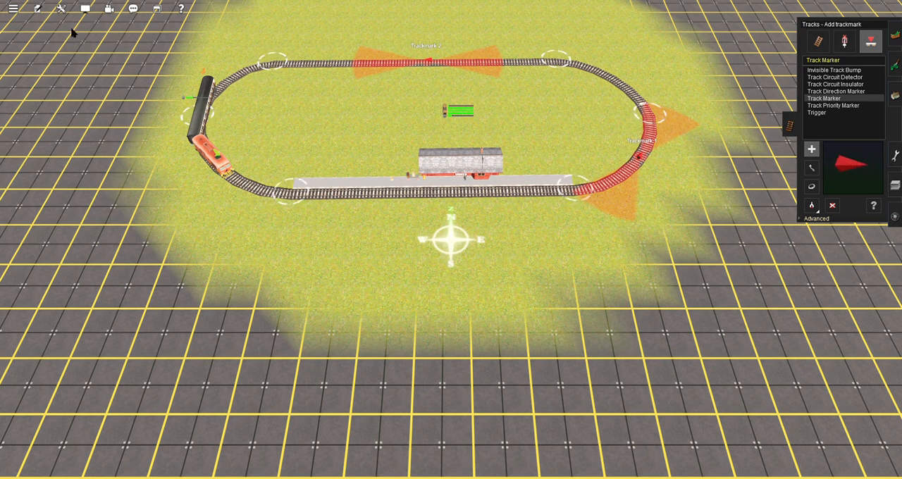
Open Edit Session and select the Driver Command rule in the Rules list.
{"action": "left_click", "coordinate": [36, 8]}
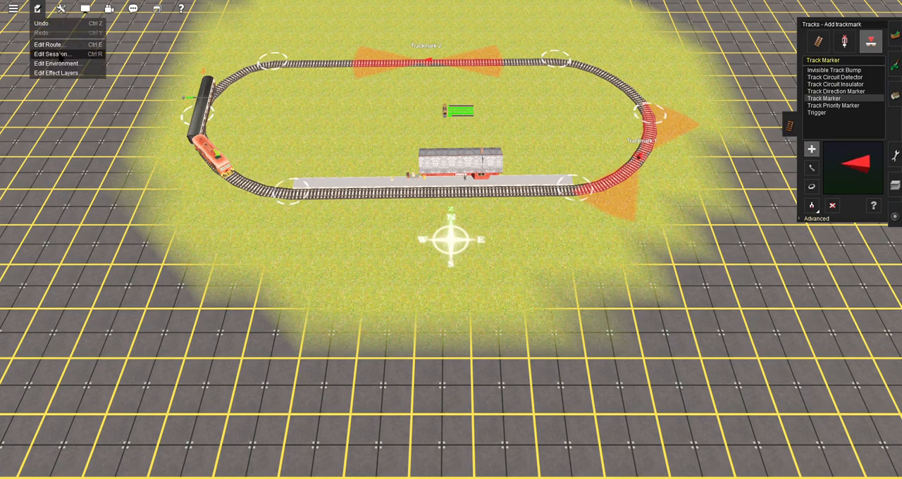
{"action": "left_click", "coordinate": [54, 54]}
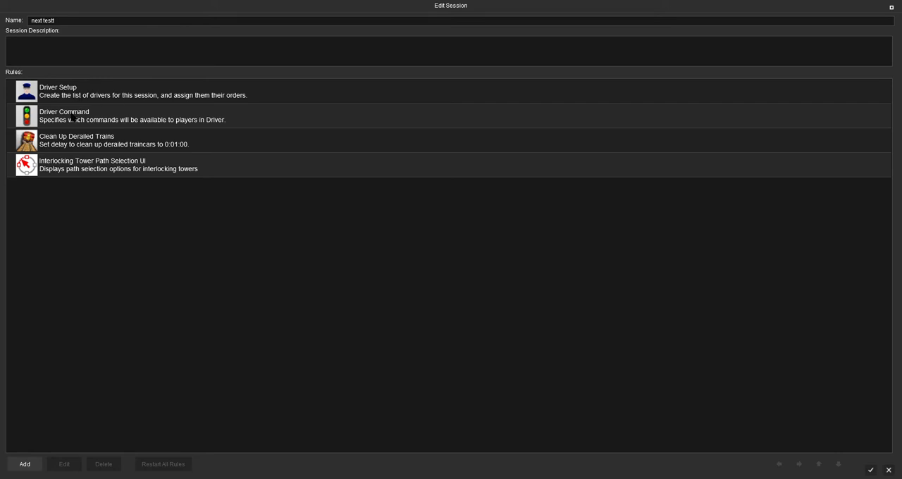
{"action": "left_click", "coordinate": [106, 116]}
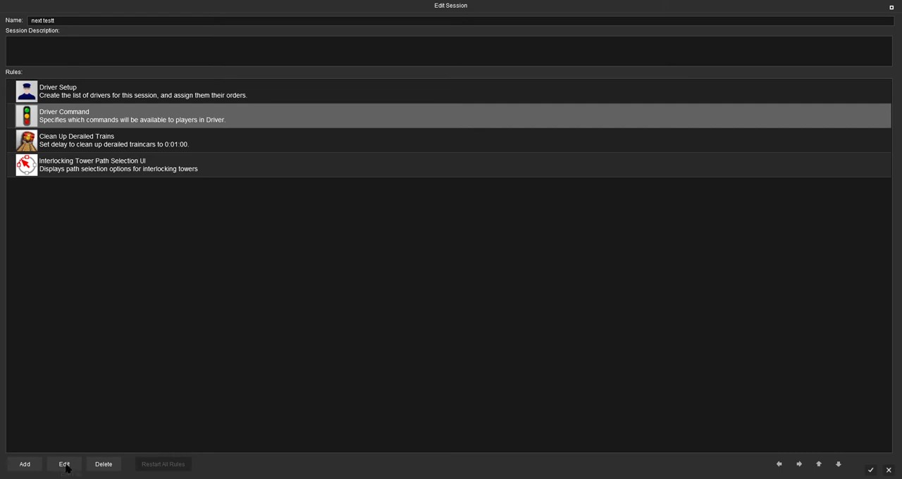
Enable the Drive To and Enable Repeat commands in the Driver Command rule.
{"action": "left_click", "coordinate": [65, 463]}
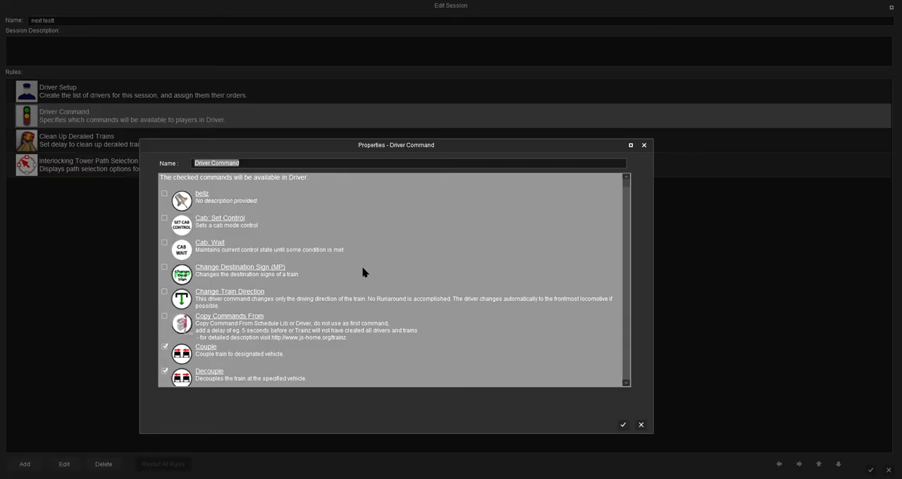
{"action": "scroll", "scroll_direction": "down", "scroll_amount": 3}
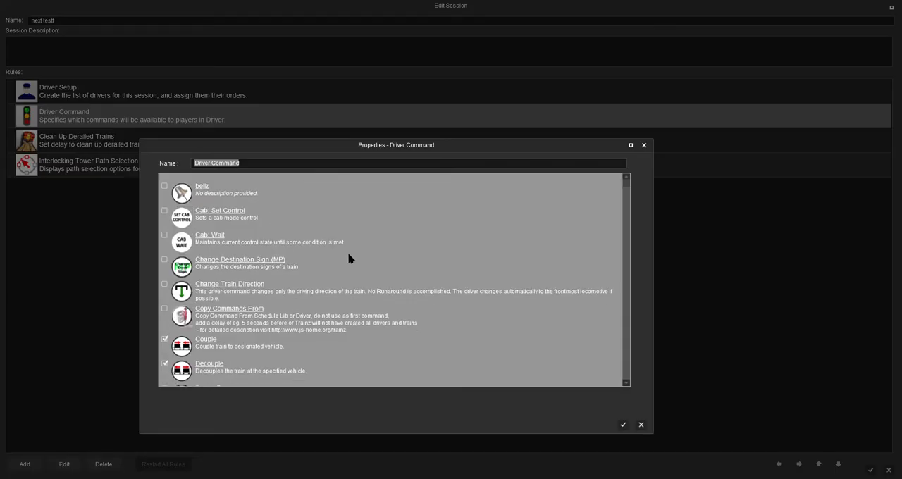
{"action": "scroll", "scroll_direction": "down", "scroll_amount": 3}
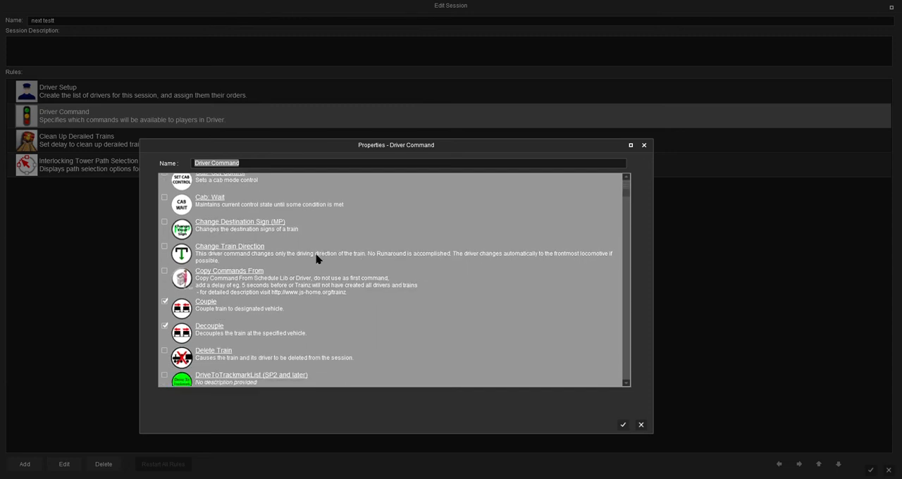
{"action": "scroll", "scroll_direction": "down", "scroll_amount": 3}
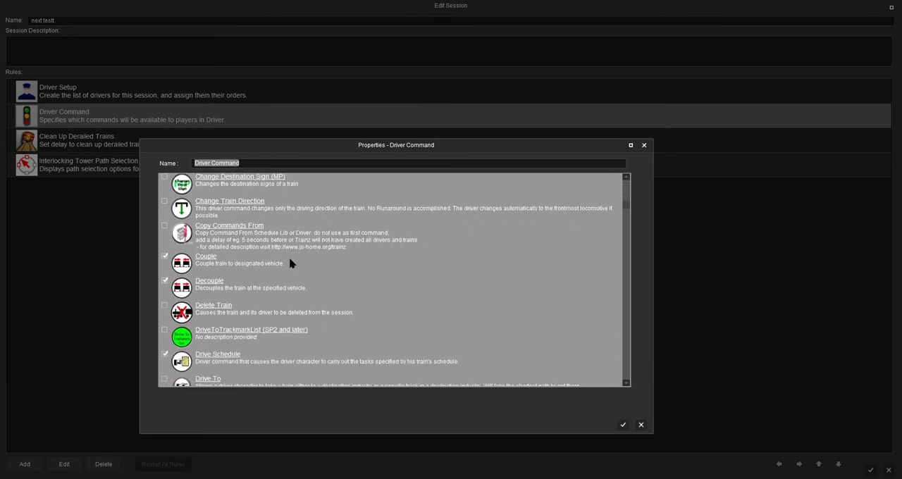
{"action": "scroll", "scroll_direction": "down", "scroll_amount": 3}
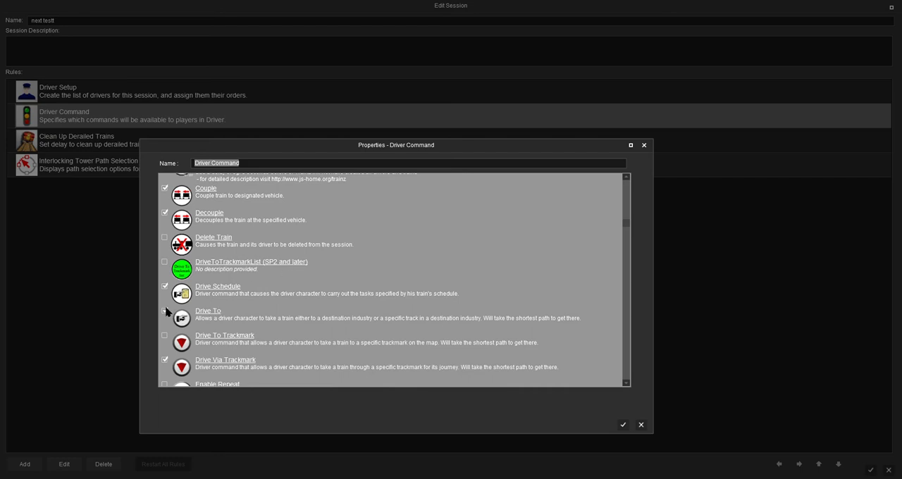
{"action": "left_click", "coordinate": [163, 310]}
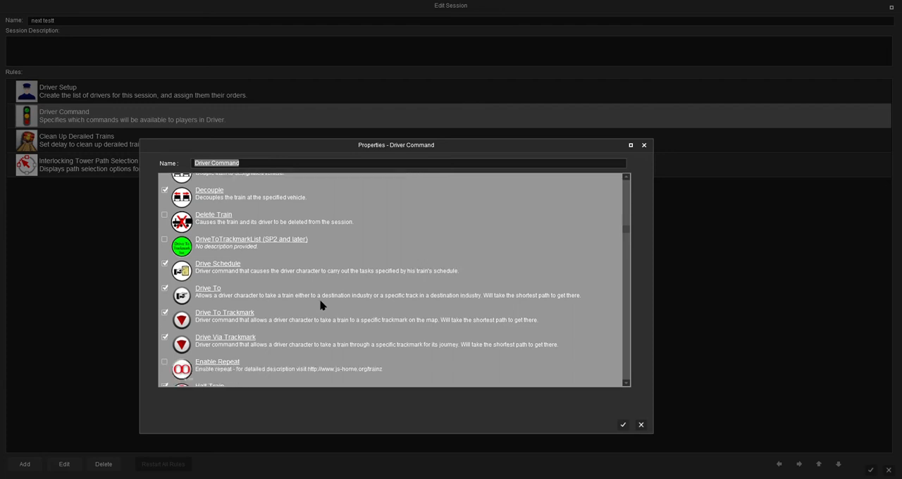
{"action": "scroll", "scroll_direction": "down", "scroll_amount": 3}
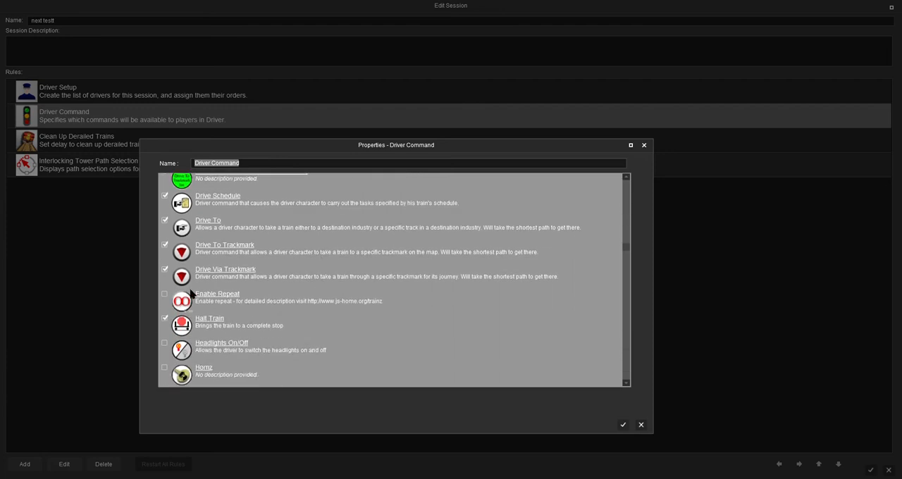
{"action": "left_click", "coordinate": [164, 293]}
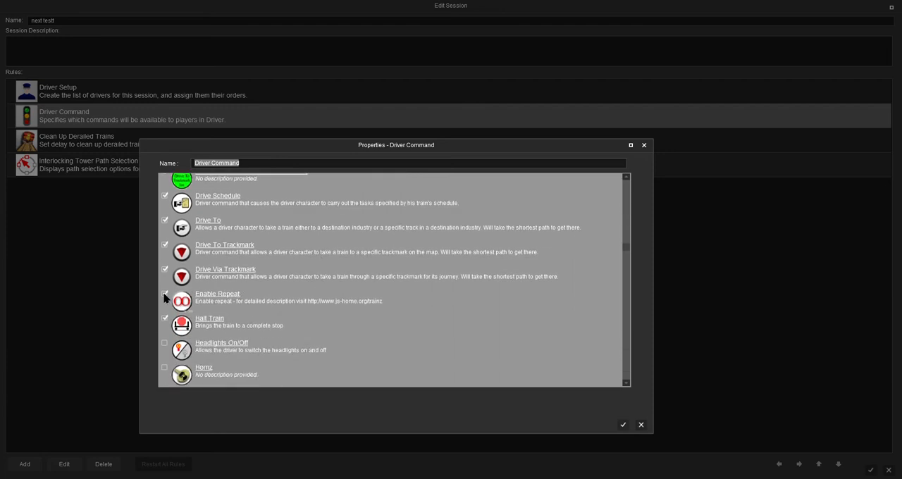
Enable a further driver command, review the rest of the list and confirm the selection.
{"action": "scroll", "scroll_direction": "down", "scroll_amount": 3}
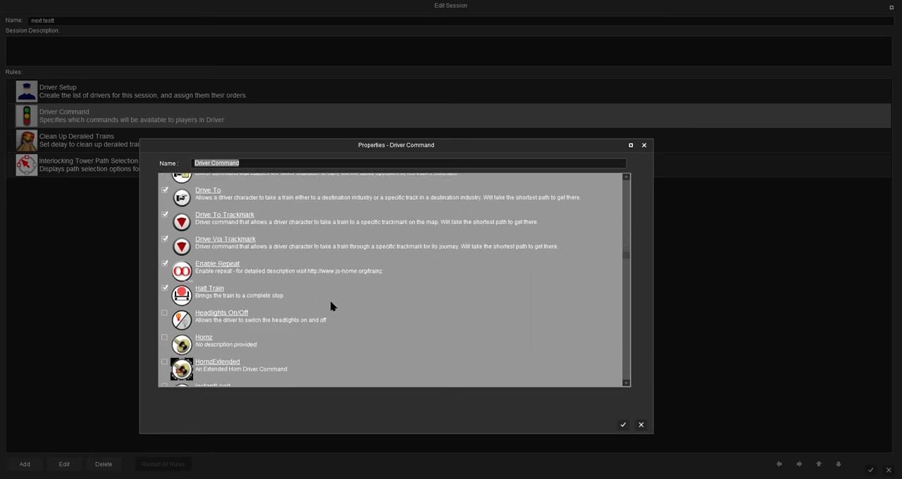
{"action": "scroll", "scroll_direction": "down", "scroll_amount": 3}
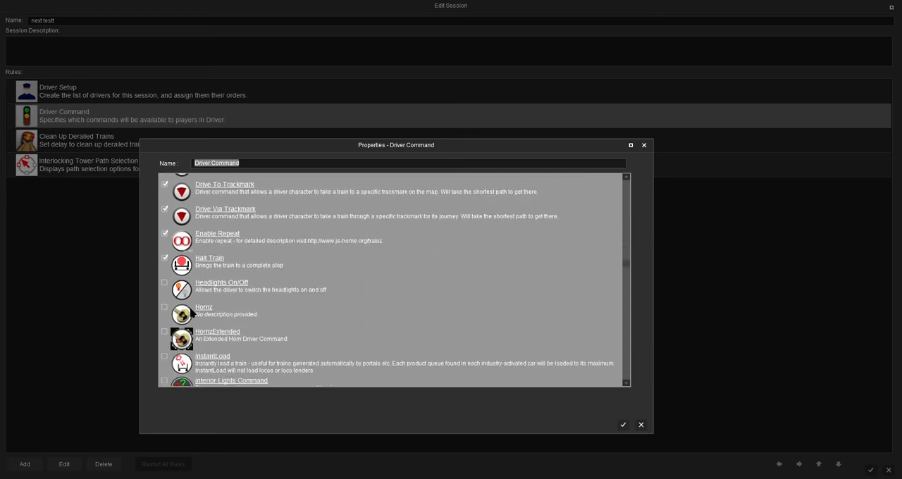
{"action": "left_click", "coordinate": [164, 309]}
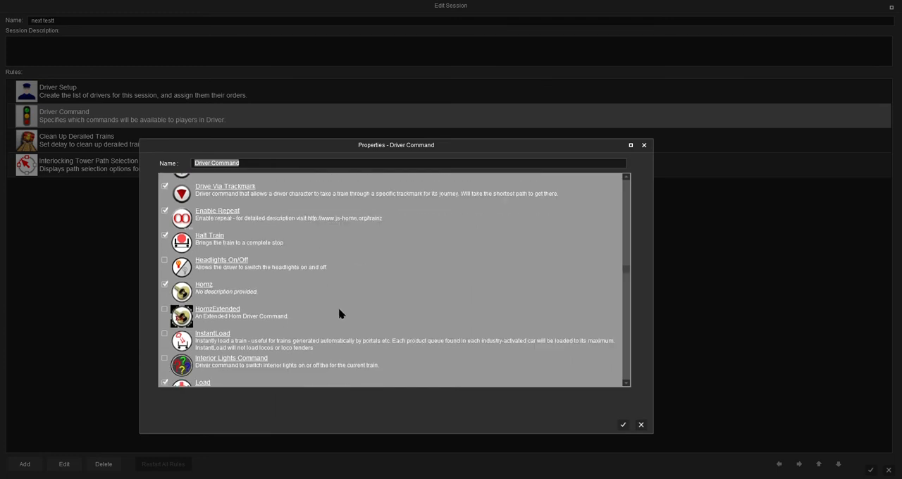
{"action": "scroll", "scroll_direction": "down", "scroll_amount": 3}
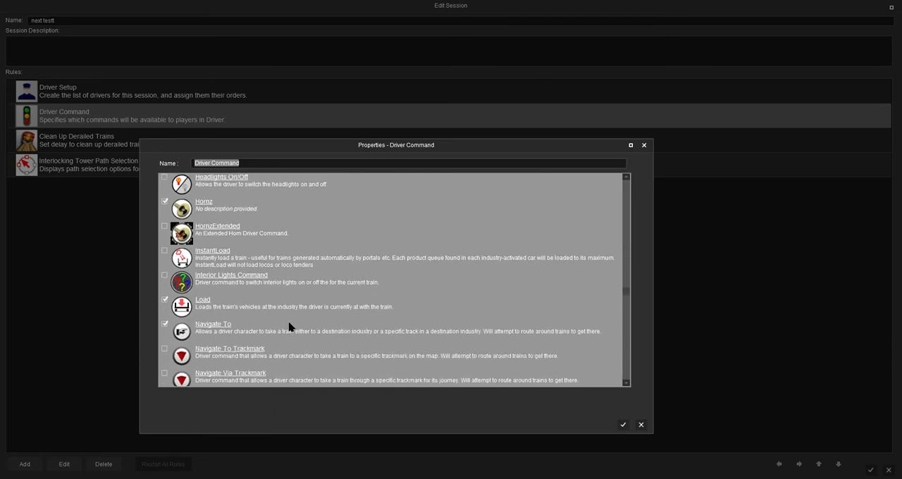
{"action": "scroll", "scroll_direction": "down", "scroll_amount": 3}
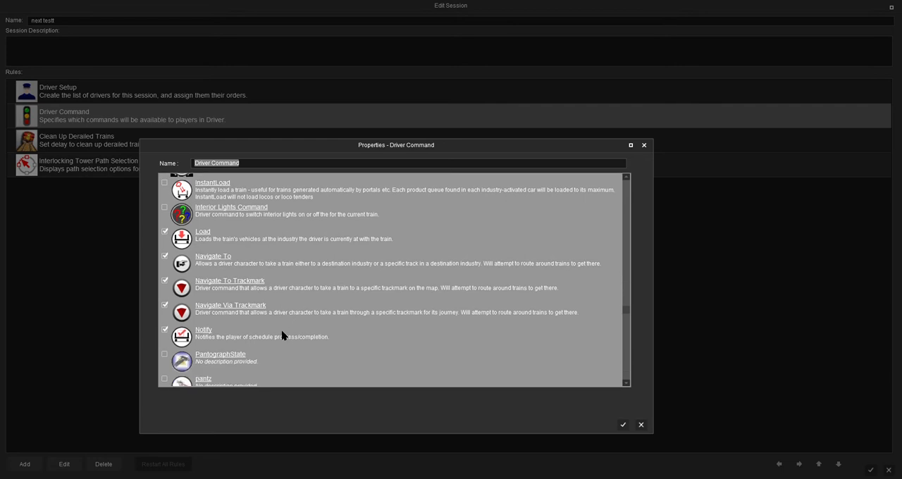
{"action": "scroll", "scroll_direction": "down", "scroll_amount": 3}
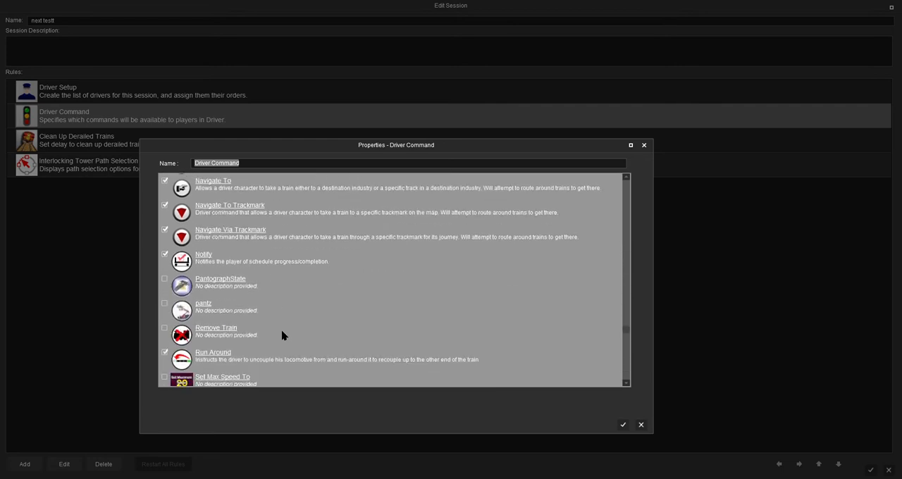
{"action": "scroll", "scroll_direction": "down", "scroll_amount": 3}
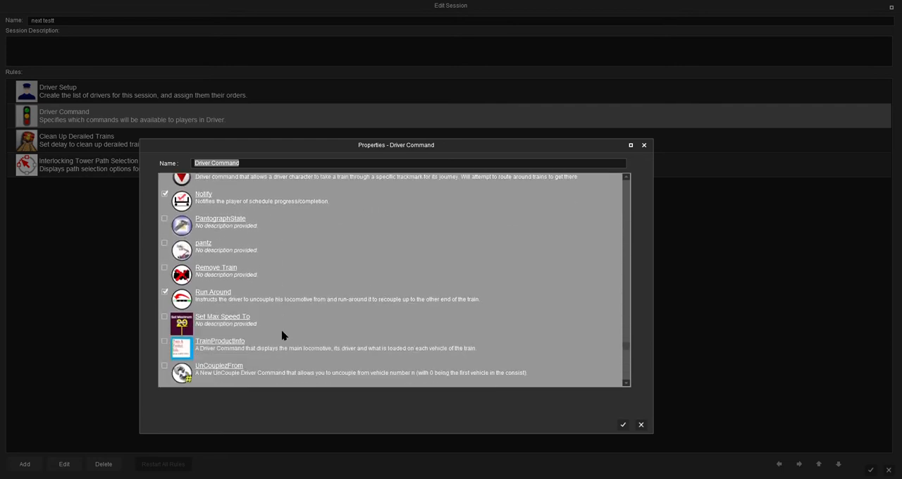
{"action": "scroll", "scroll_direction": "down", "scroll_amount": 3}
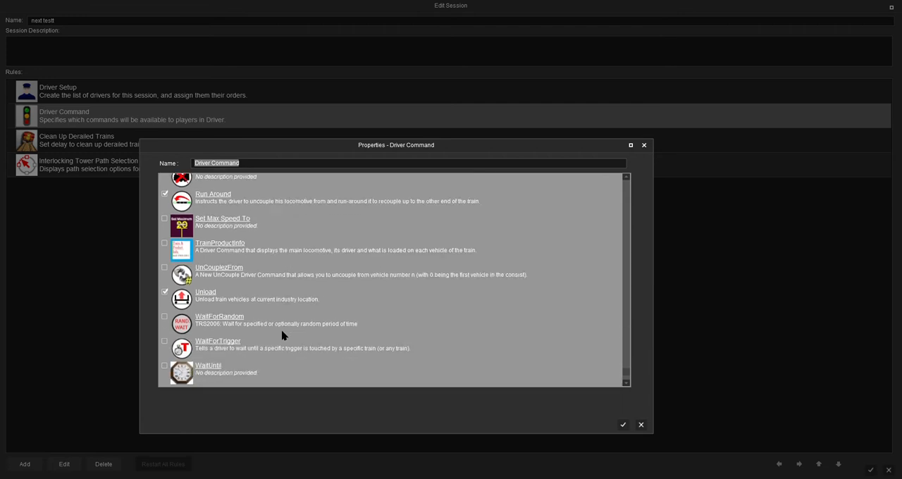
{"action": "scroll", "scroll_direction": "down", "scroll_amount": 3}
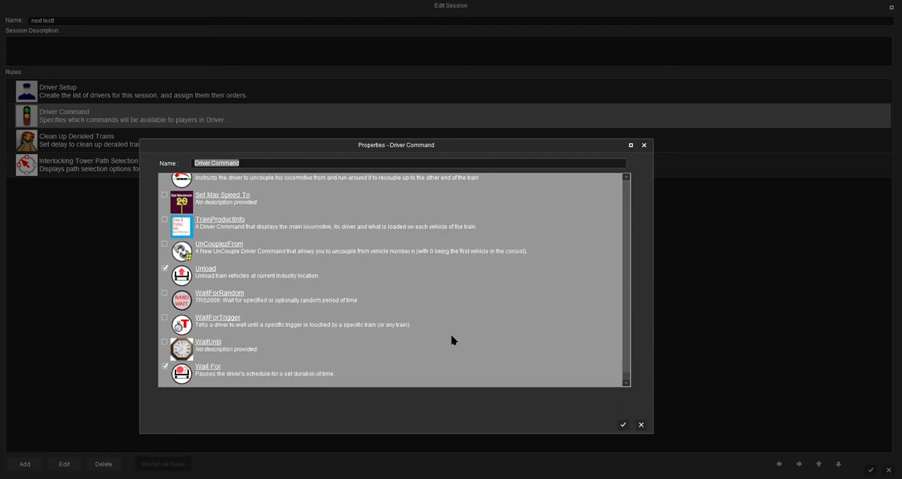
{"action": "mouse_move", "coordinate": [310, 300]}
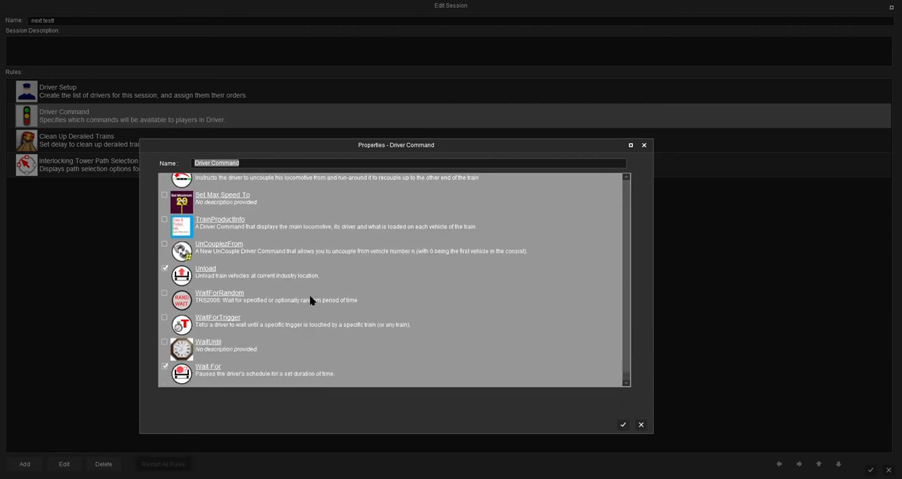
{"action": "mouse_move", "coordinate": [460, 261]}
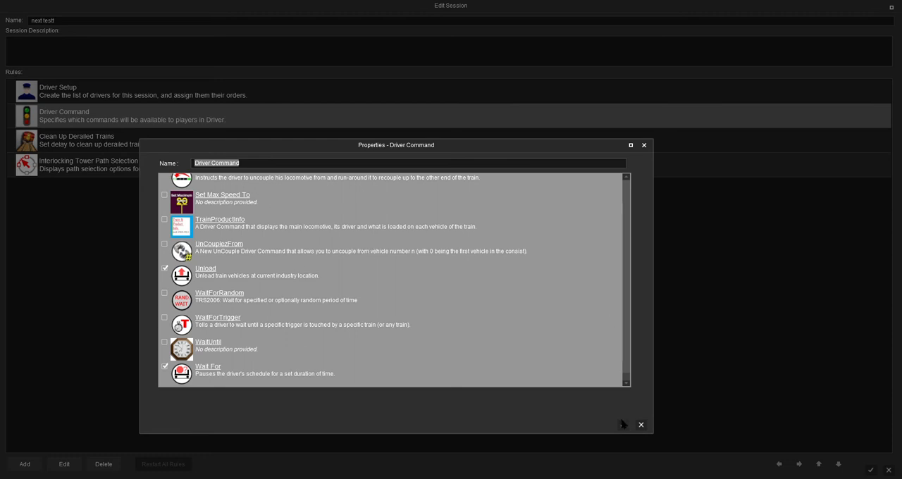
{"action": "left_click", "coordinate": [640, 426]}
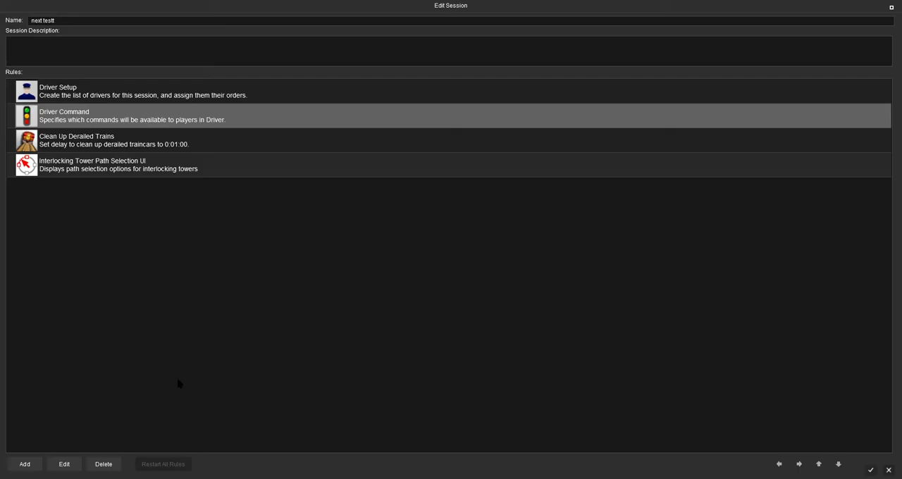
{"action": "mouse_move", "coordinate": [852, 437]}
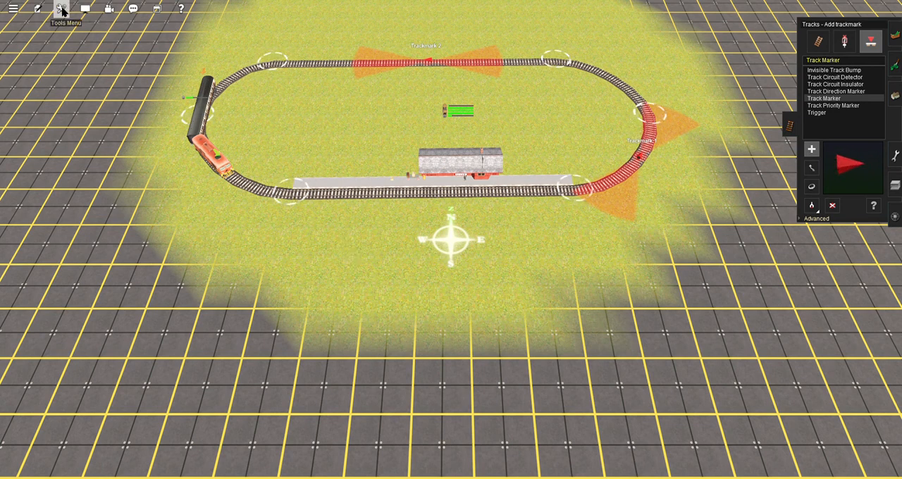
Switch into Driver mode and set the camera to an overview of the loop.
{"action": "left_click", "coordinate": [62, 8]}
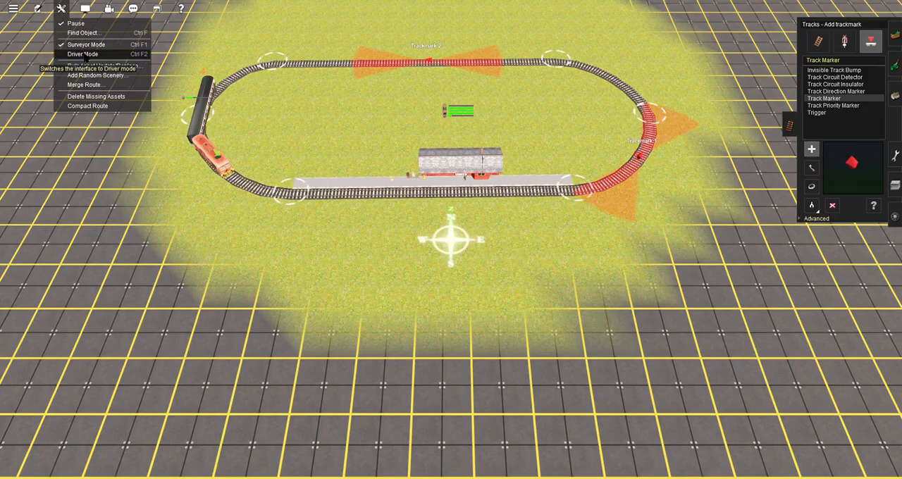
{"action": "left_click", "coordinate": [82, 53]}
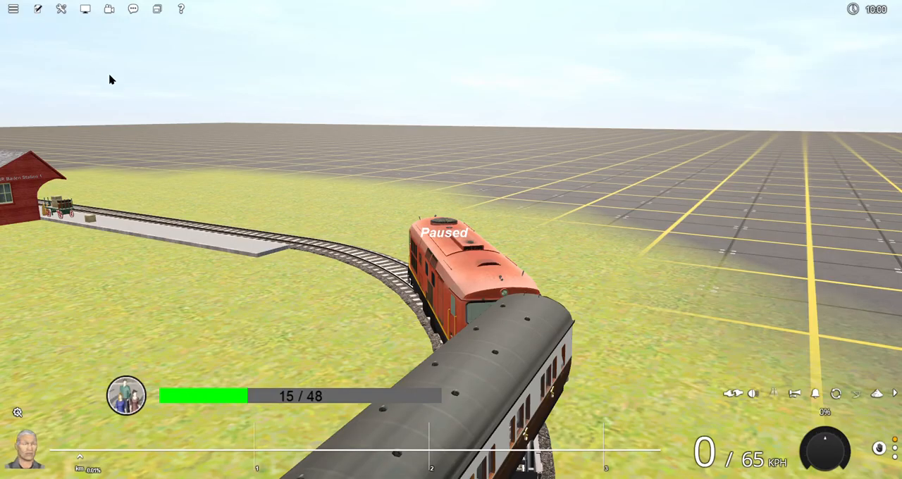
{"action": "mouse_move", "coordinate": [210, 172]}
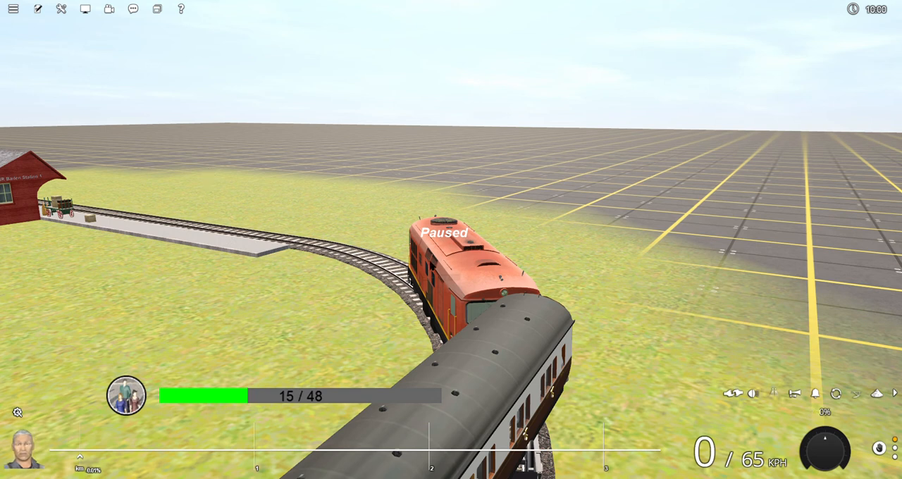
{"action": "mouse_move", "coordinate": [139, 41]}
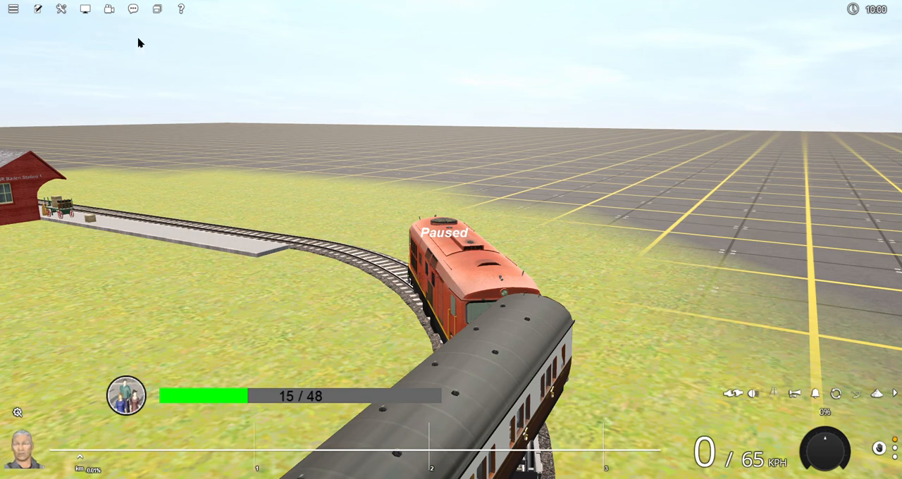
{"action": "mouse_move", "coordinate": [109, 11]}
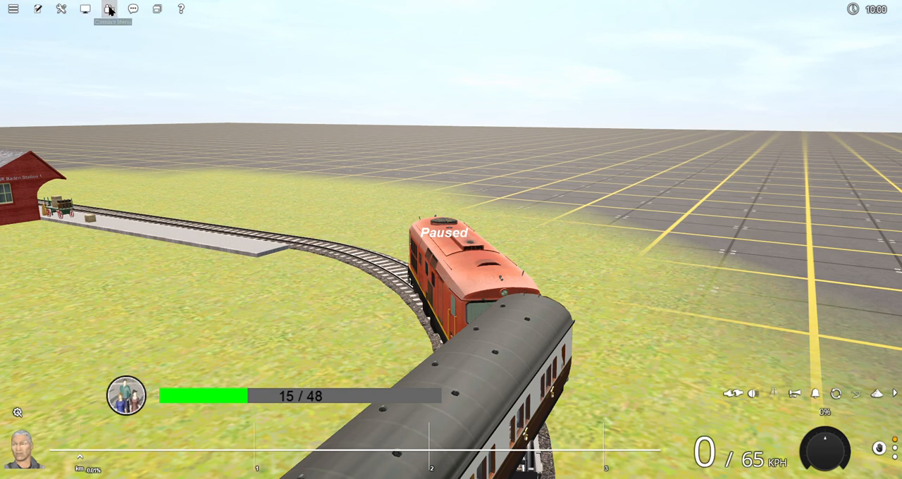
{"action": "left_click", "coordinate": [107, 10]}
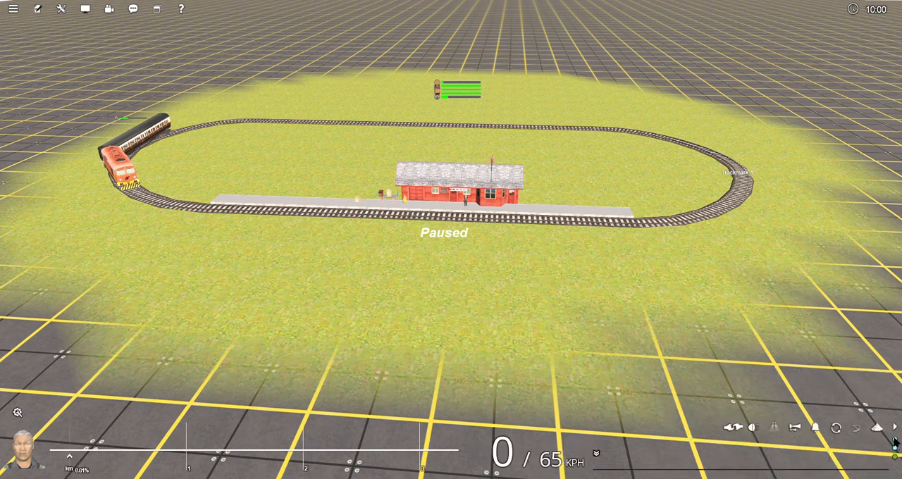
{"action": "mouse_move", "coordinate": [644, 437]}
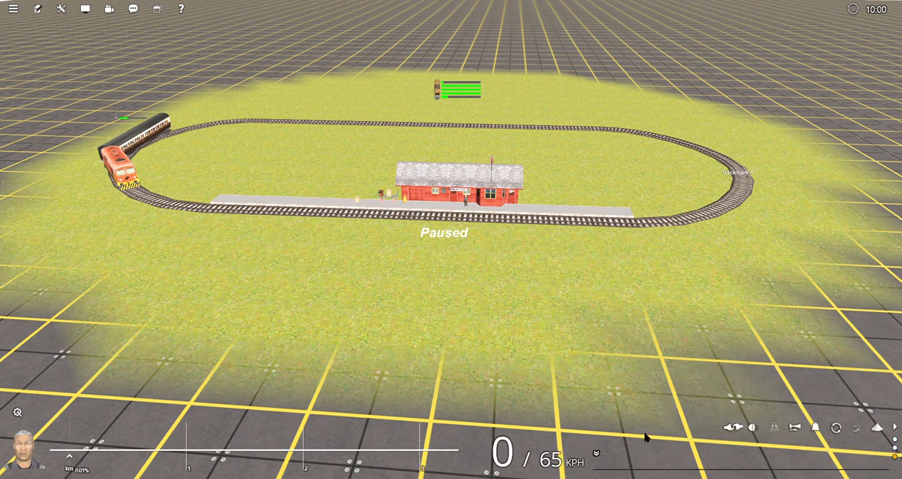
{"action": "mouse_move", "coordinate": [602, 460]}
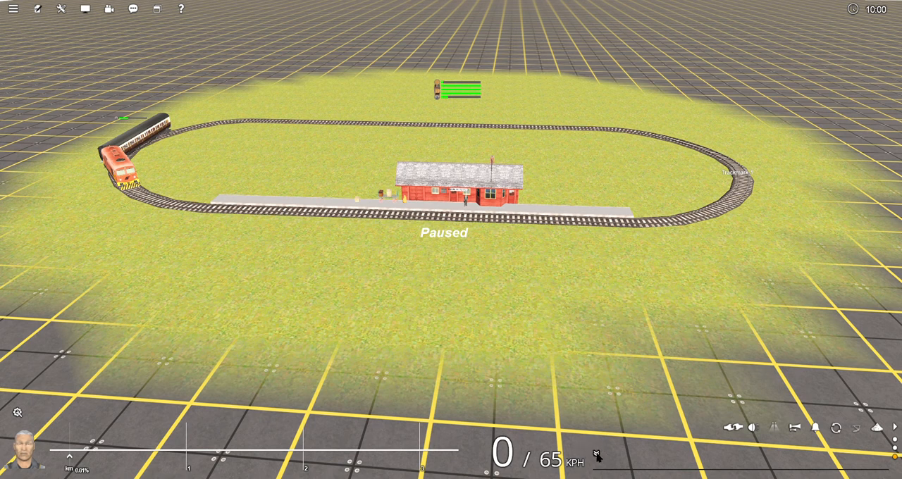
Queue Navigate Via Trackmark 1 and further orders for the AI driver, then reopen the order list.
{"action": "right_click", "coordinate": [598, 462]}
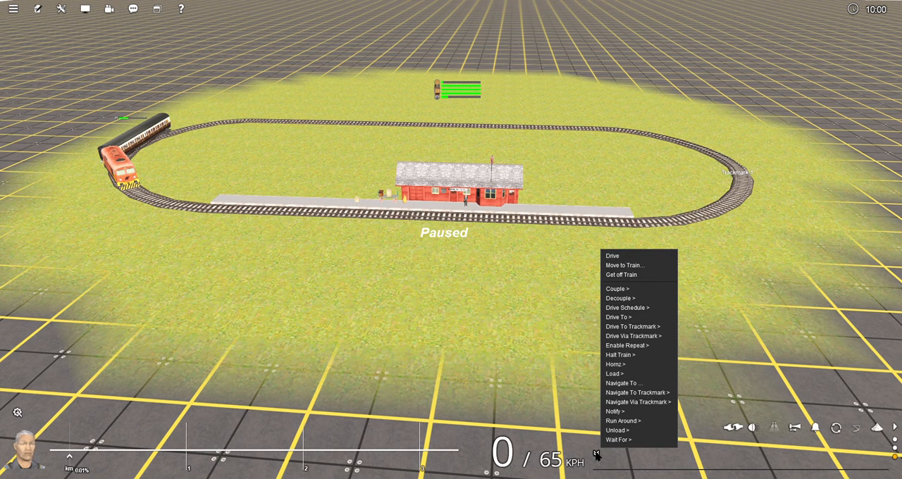
{"action": "mouse_move", "coordinate": [560, 361]}
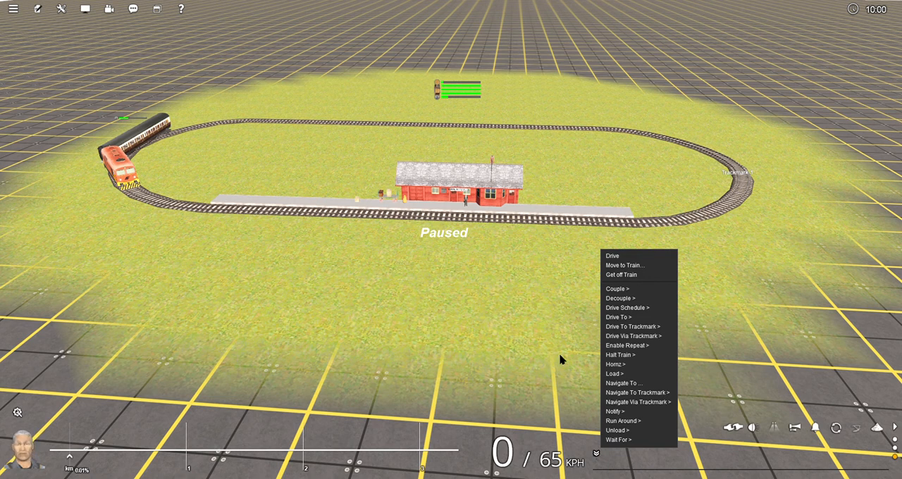
{"action": "mouse_move", "coordinate": [552, 335]}
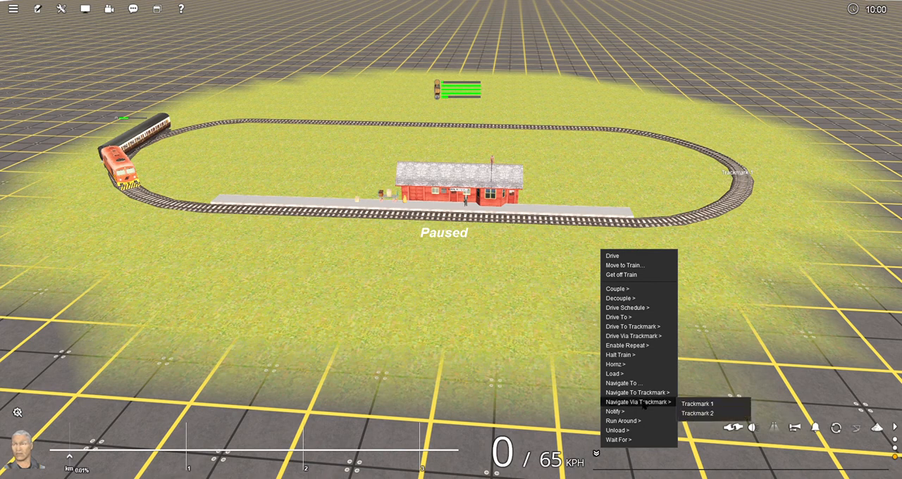
{"action": "mouse_move", "coordinate": [637, 346]}
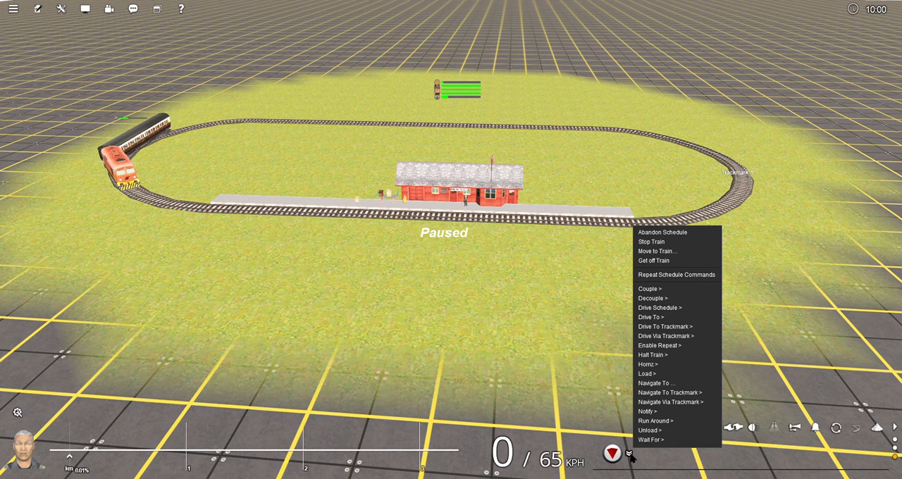
{"action": "mouse_move", "coordinate": [645, 374]}
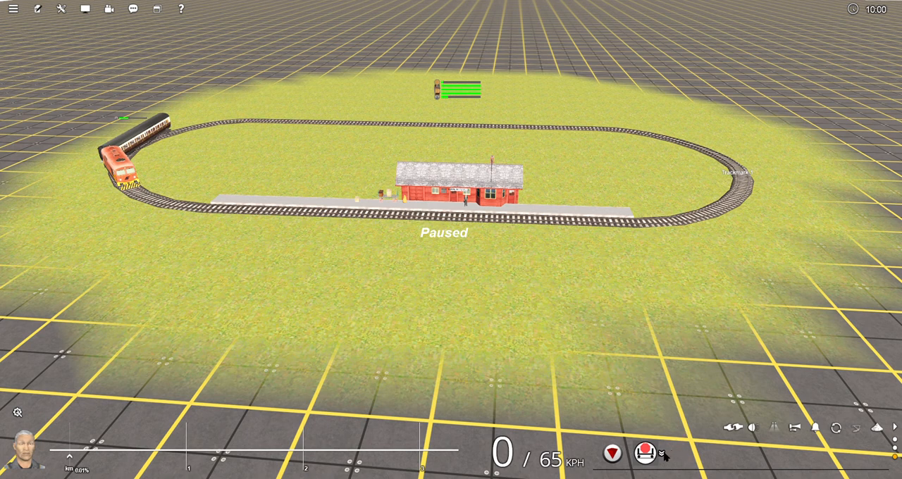
{"action": "left_click", "coordinate": [642, 454]}
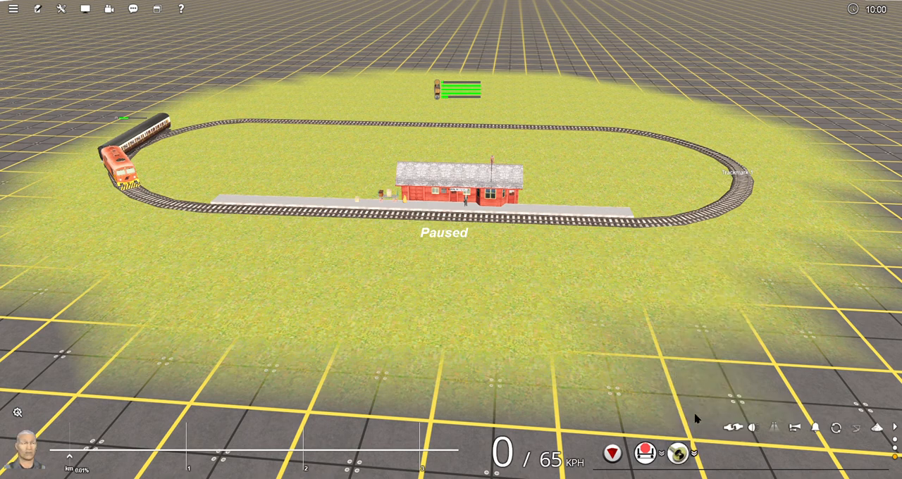
{"action": "left_click", "coordinate": [678, 457]}
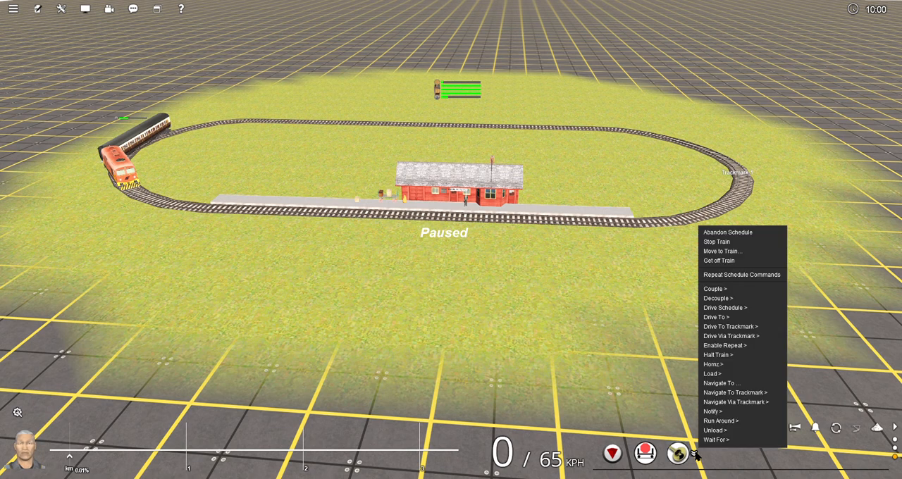
{"action": "mouse_move", "coordinate": [723, 346]}
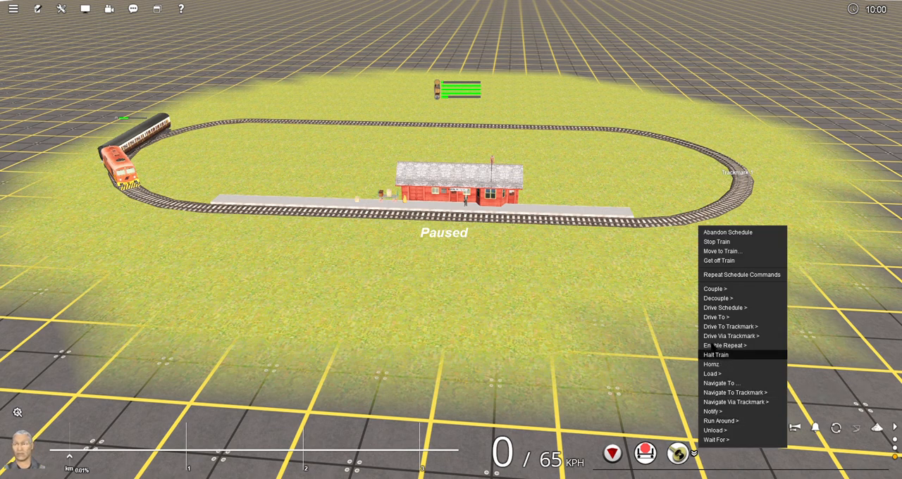
{"action": "mouse_move", "coordinate": [730, 335]}
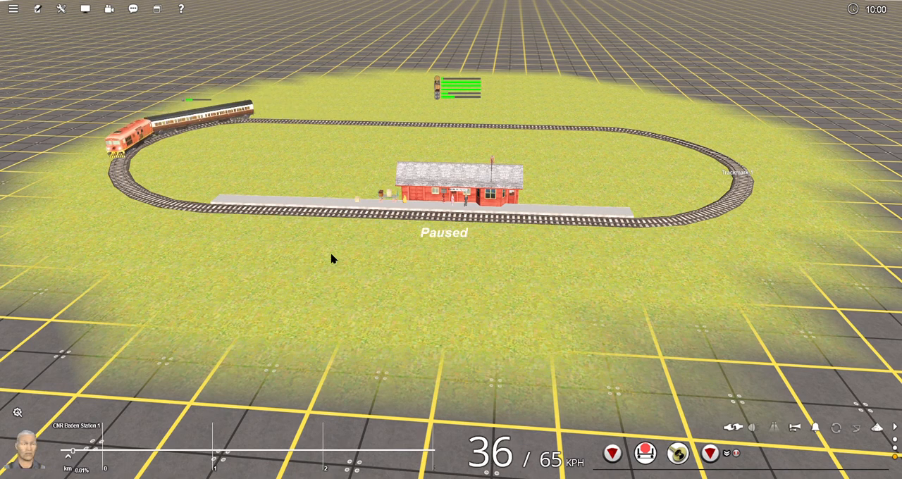
Return to Surveyor mode and move a track marker onto the track in front of the station.
{"action": "left_click", "coordinate": [59, 10]}
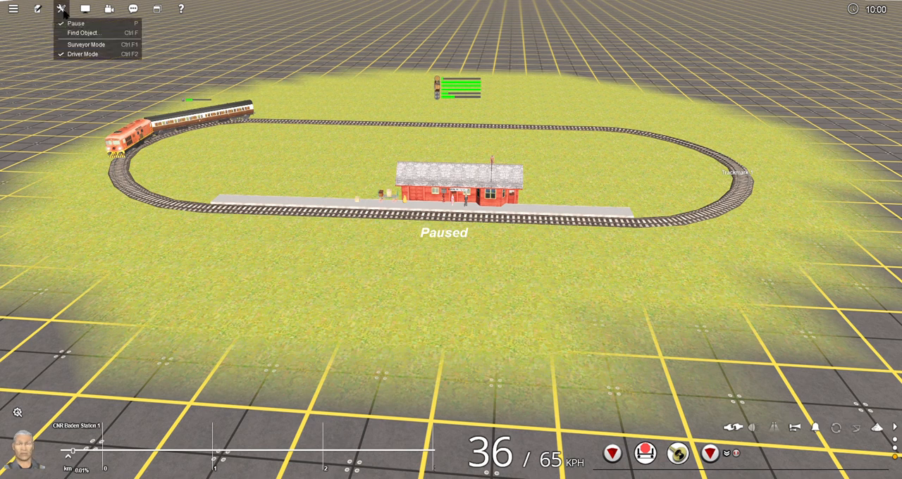
{"action": "mouse_move", "coordinate": [88, 52]}
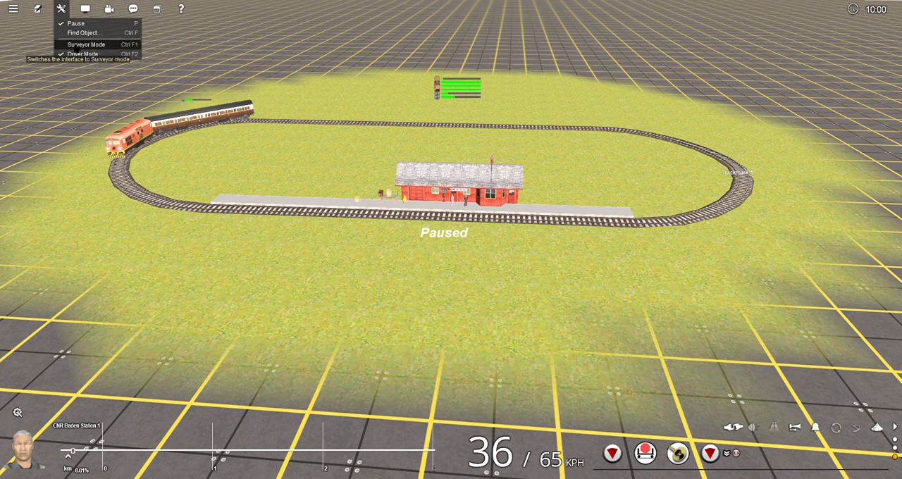
{"action": "left_click", "coordinate": [85, 45]}
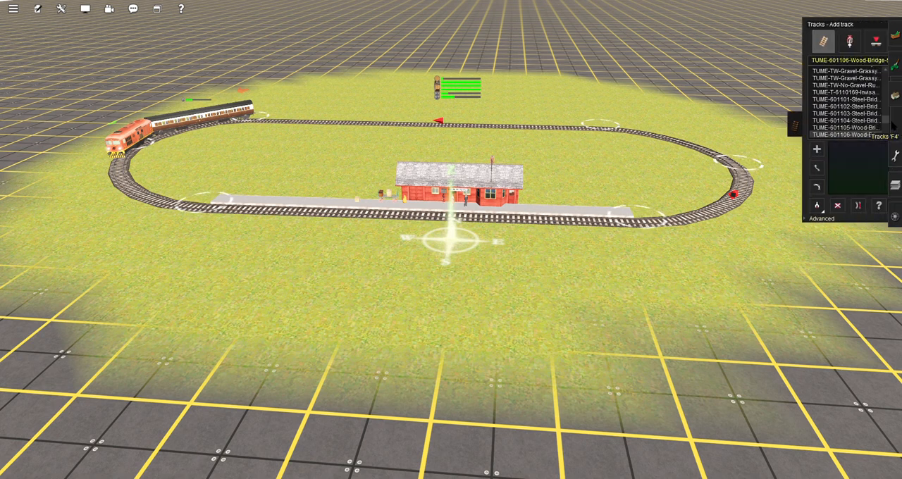
{"action": "left_click", "coordinate": [851, 39]}
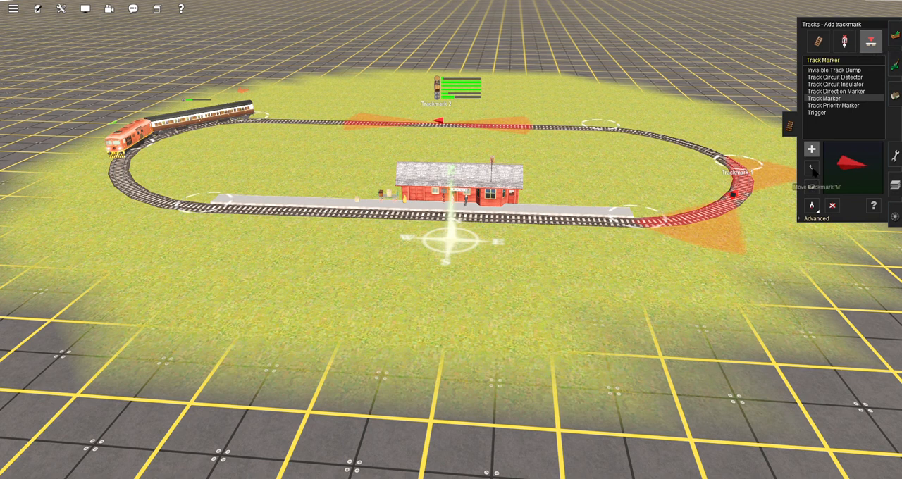
{"action": "left_click", "coordinate": [812, 168]}
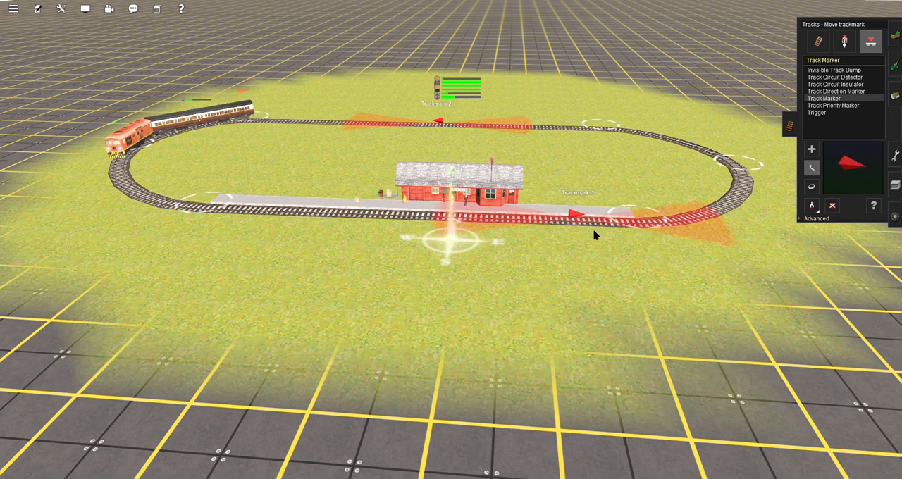
{"action": "mouse_move", "coordinate": [61, 11]}
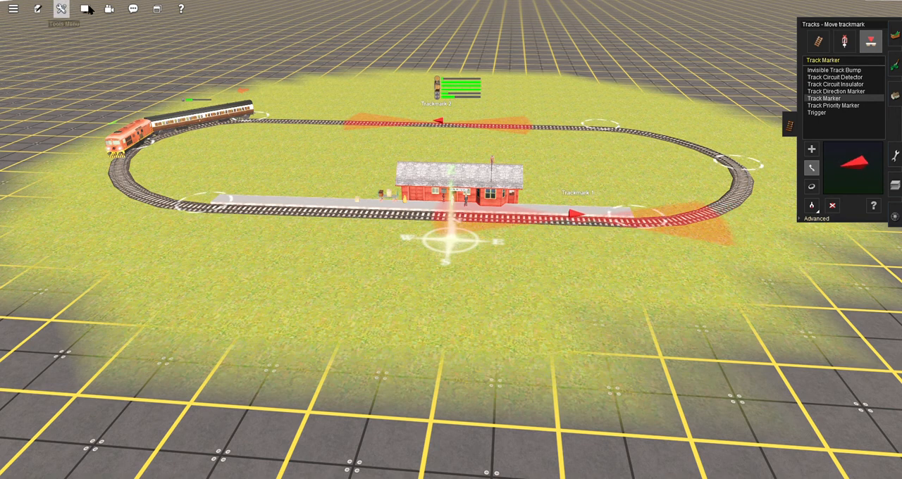
{"action": "left_click", "coordinate": [60, 11]}
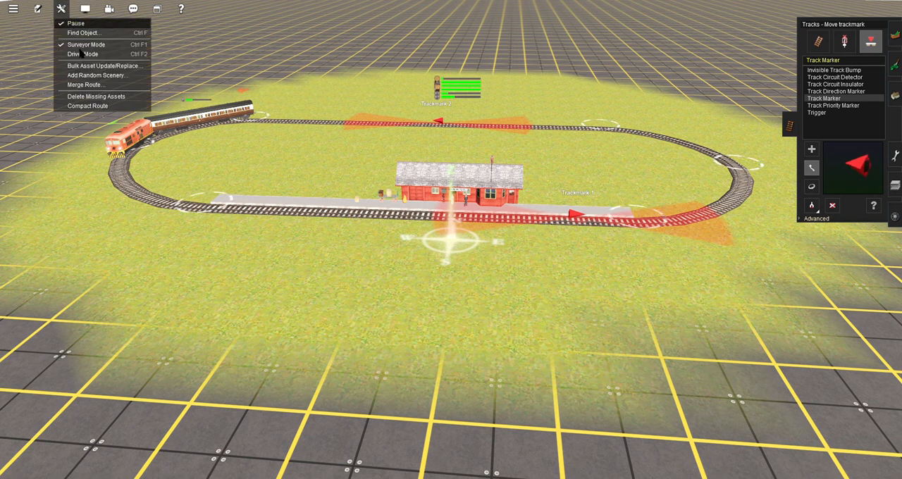